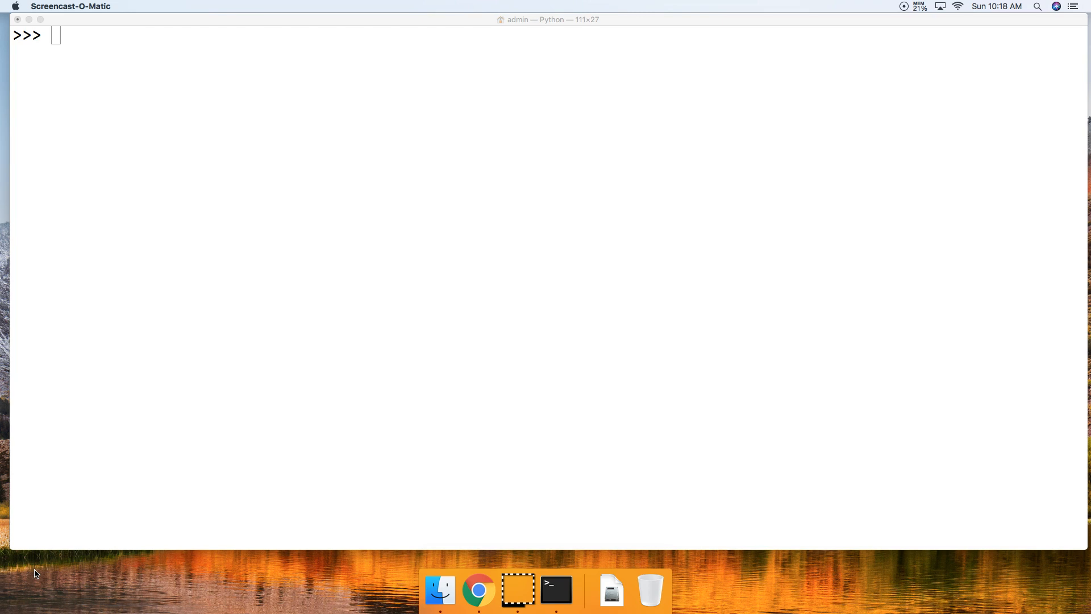
Assign the string "MCO" to variable a in the Python shell
type("a = \"MCO\"")
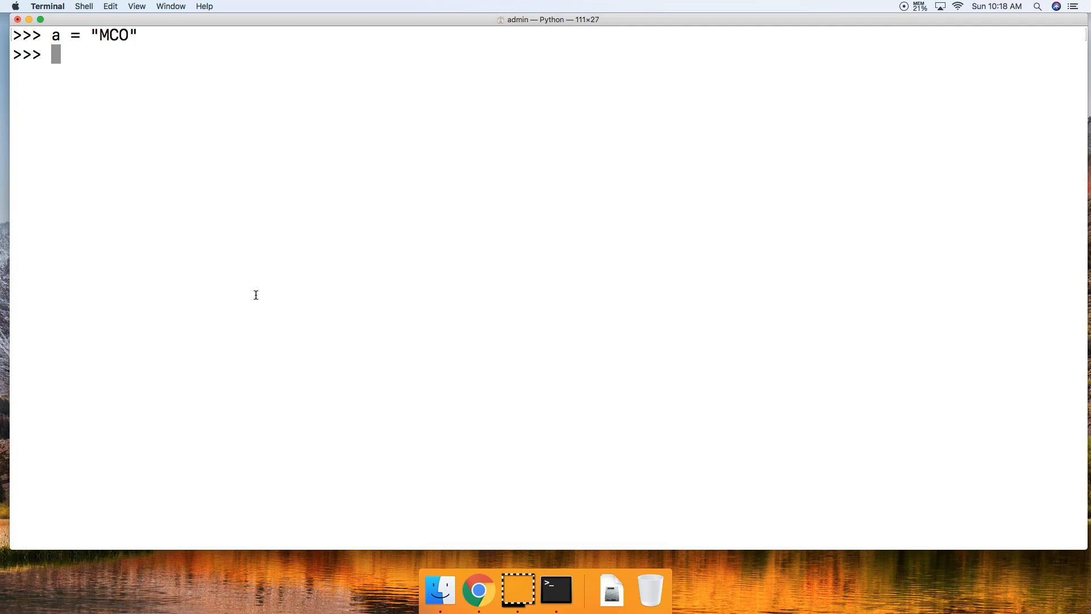
Run a.ljust(10) to pad 'MCO' with trailing spaces to ten characters
type("a.")
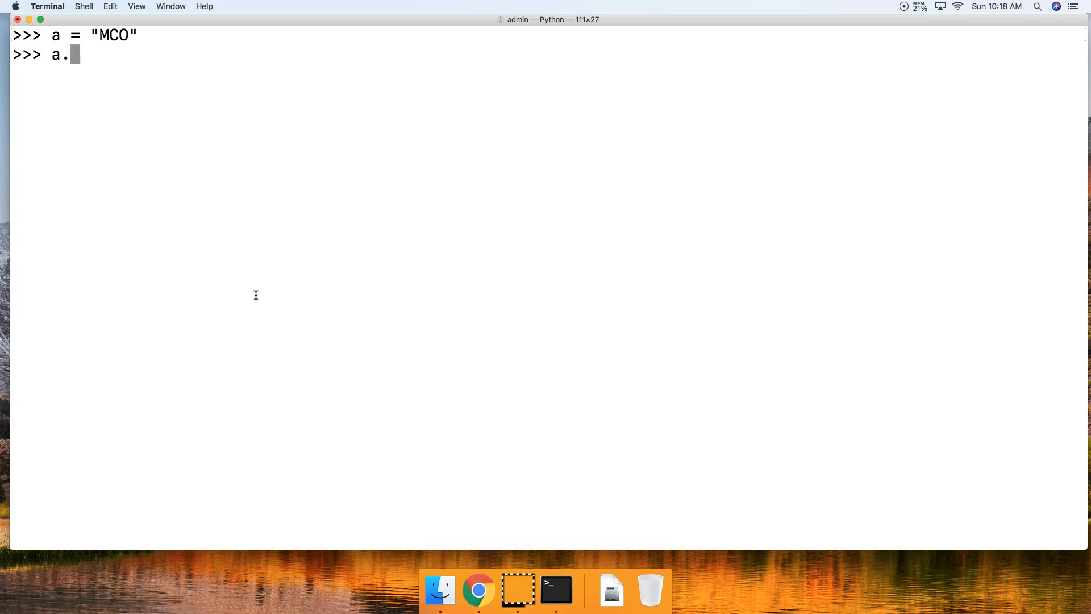
type("ljust(")
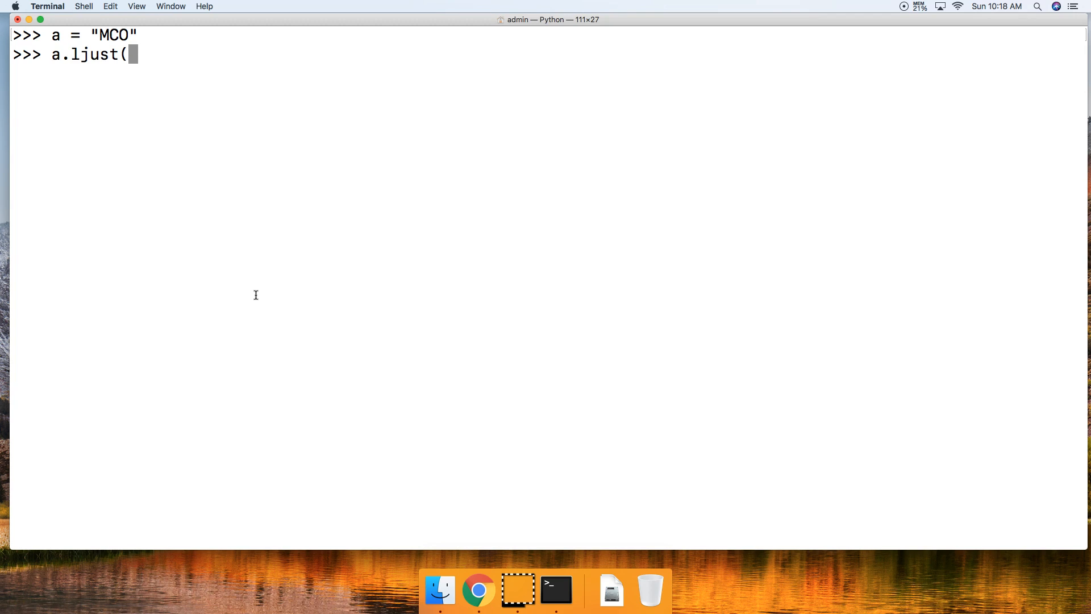
type("10")
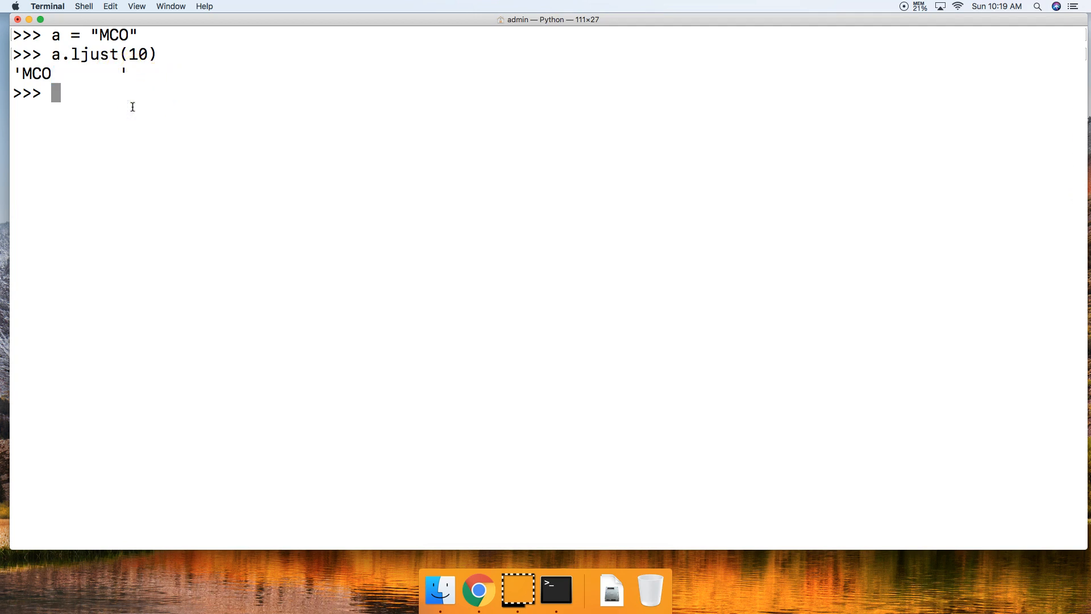
Run a.ljust(10, "!") to pad 'MCO' with exclamation marks to width ten
type("a")
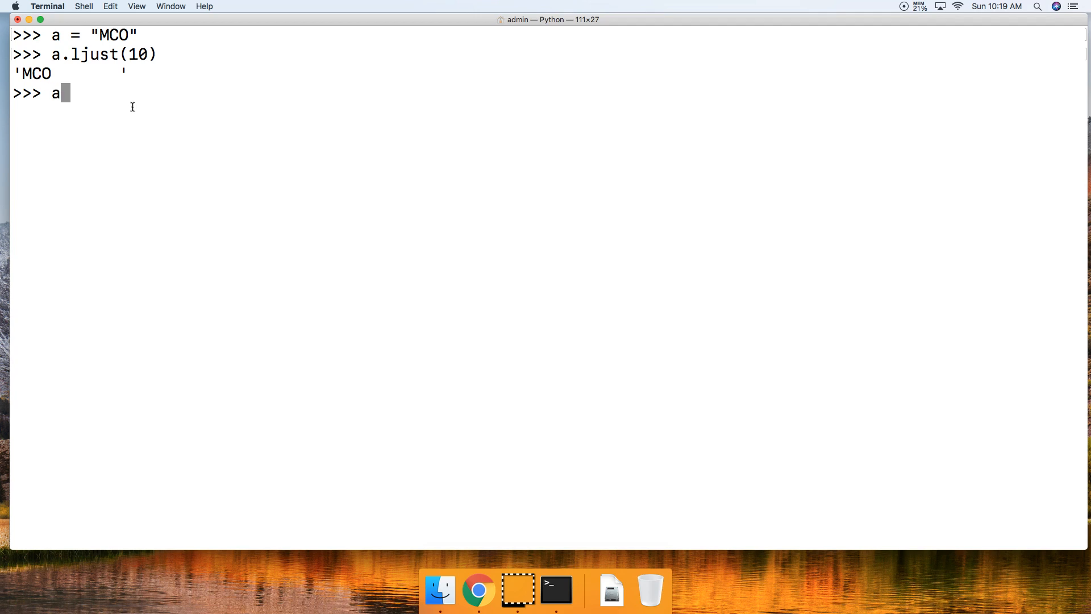
type(".ljust(")
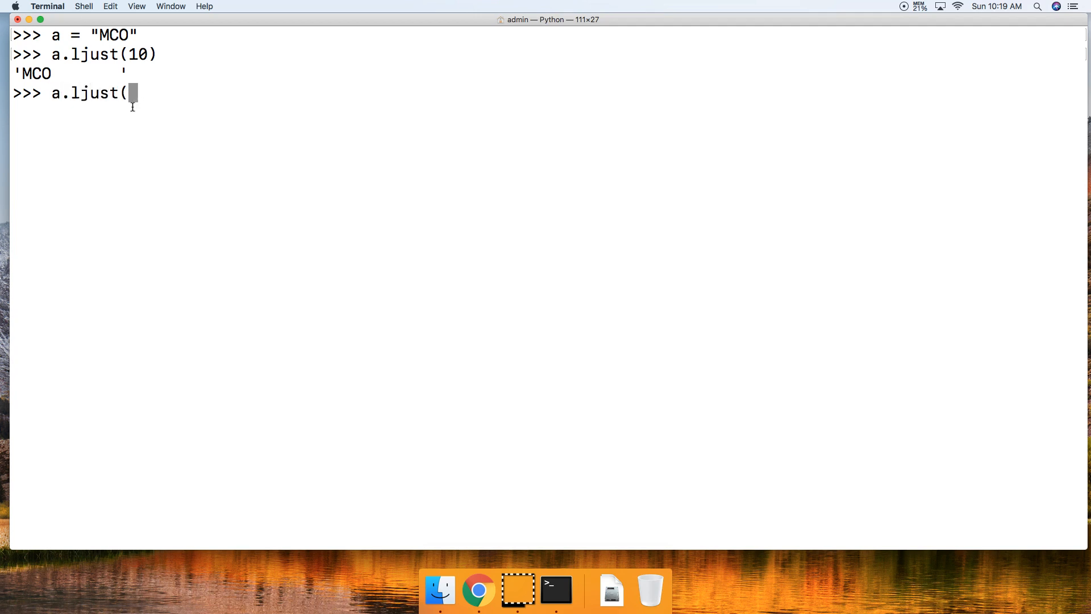
type("10, \"")
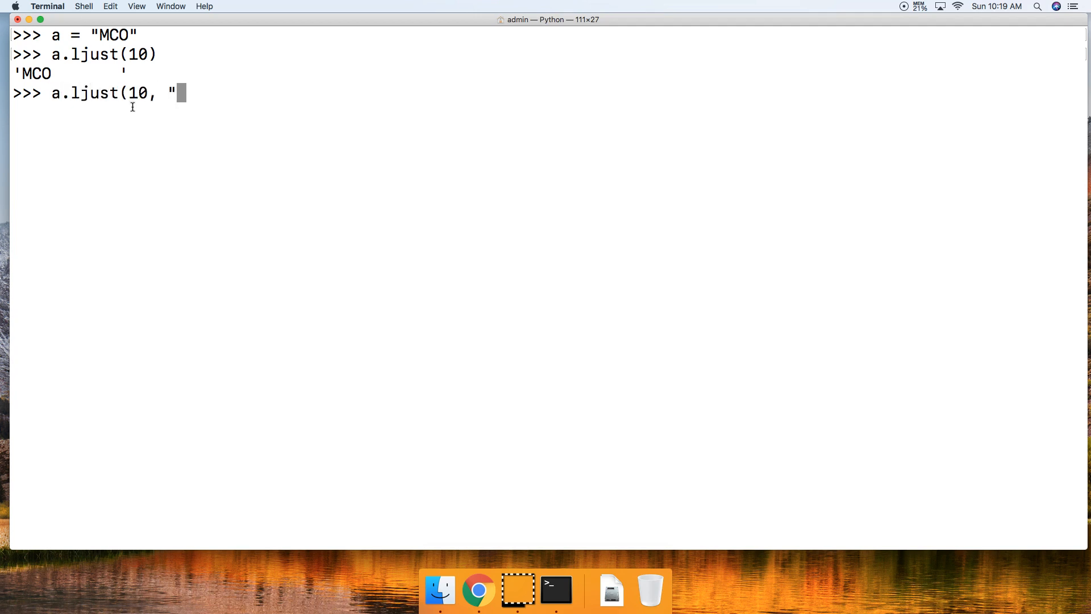
type("!\"")
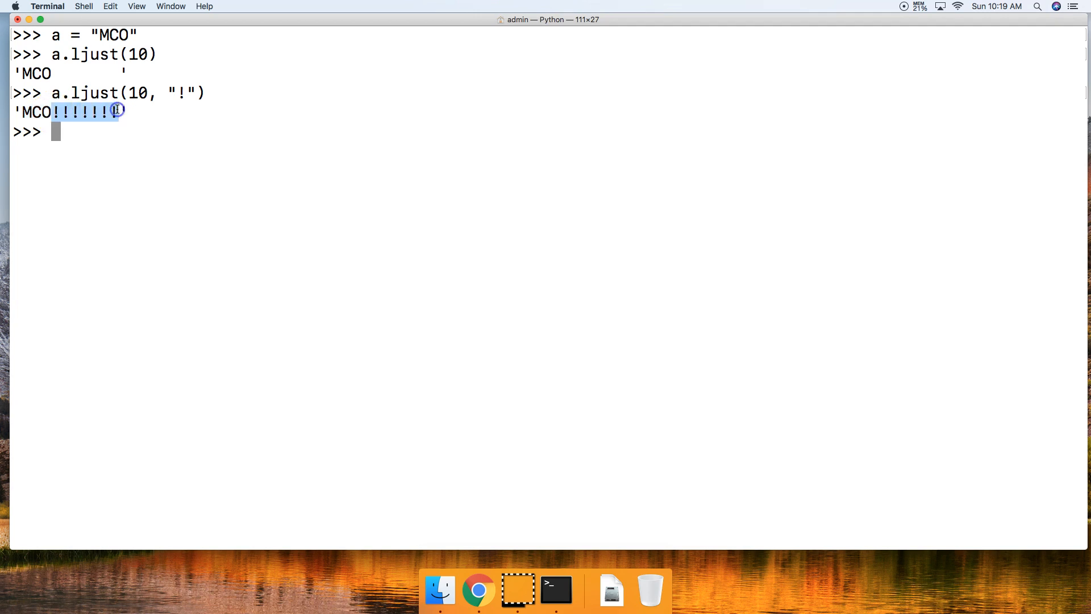
mouse_move(122, 124)
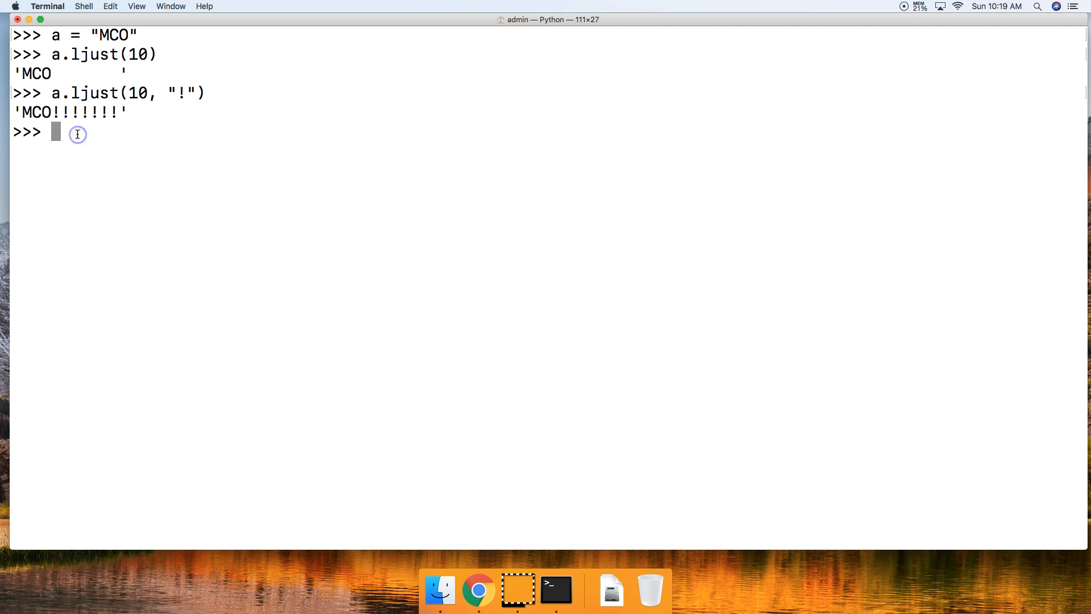
Set b to "Master Code Online" and run b.ljust(10), returning it unchanged
type("b =")
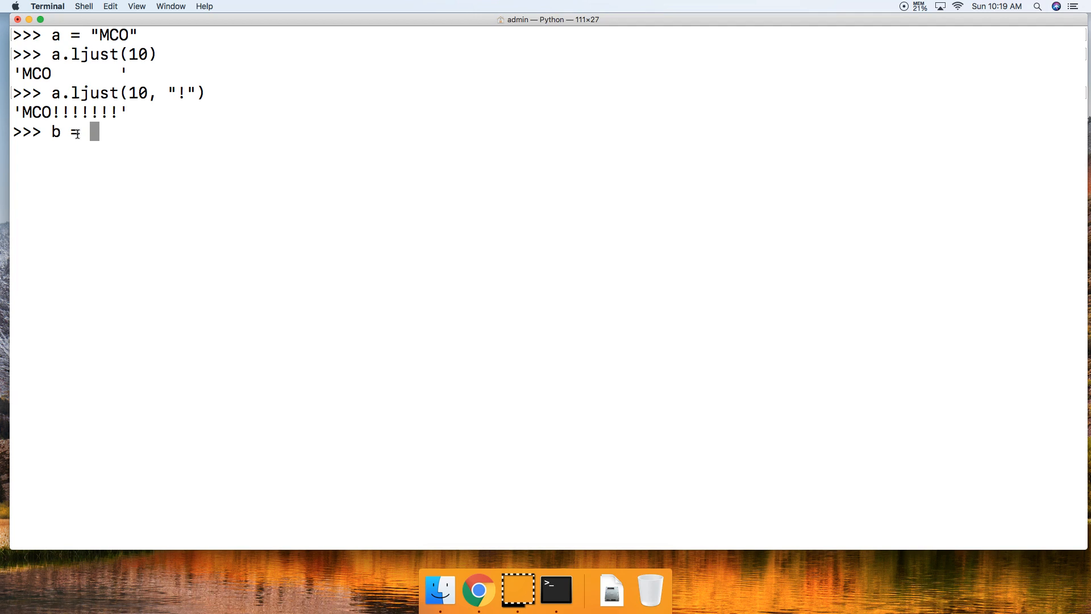
type("\"Master")
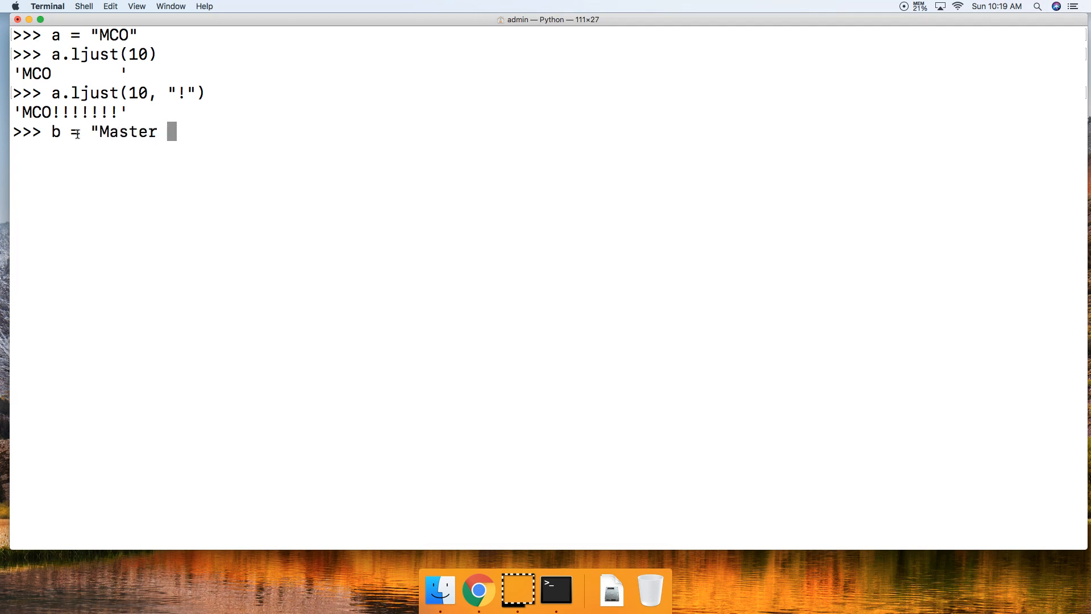
type("Code Online\"")
type("b.")
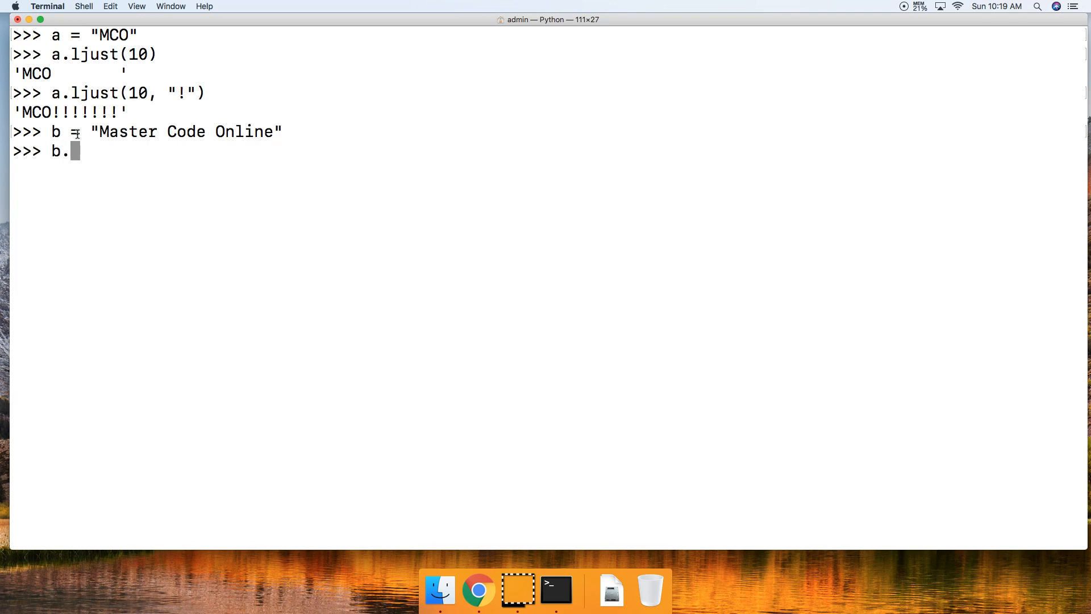
type("ljust(")
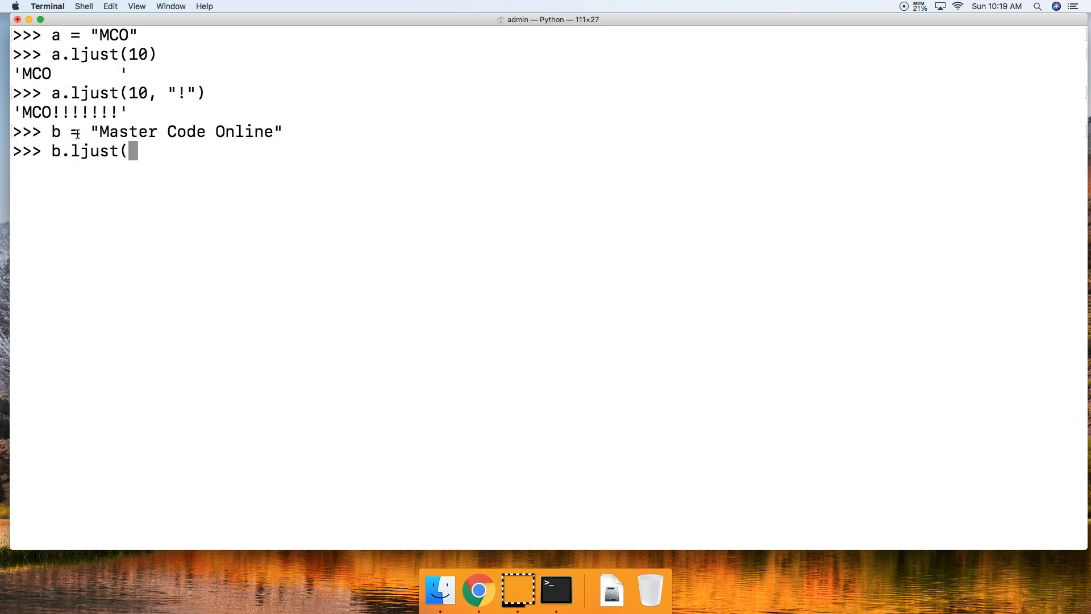
key("Return")
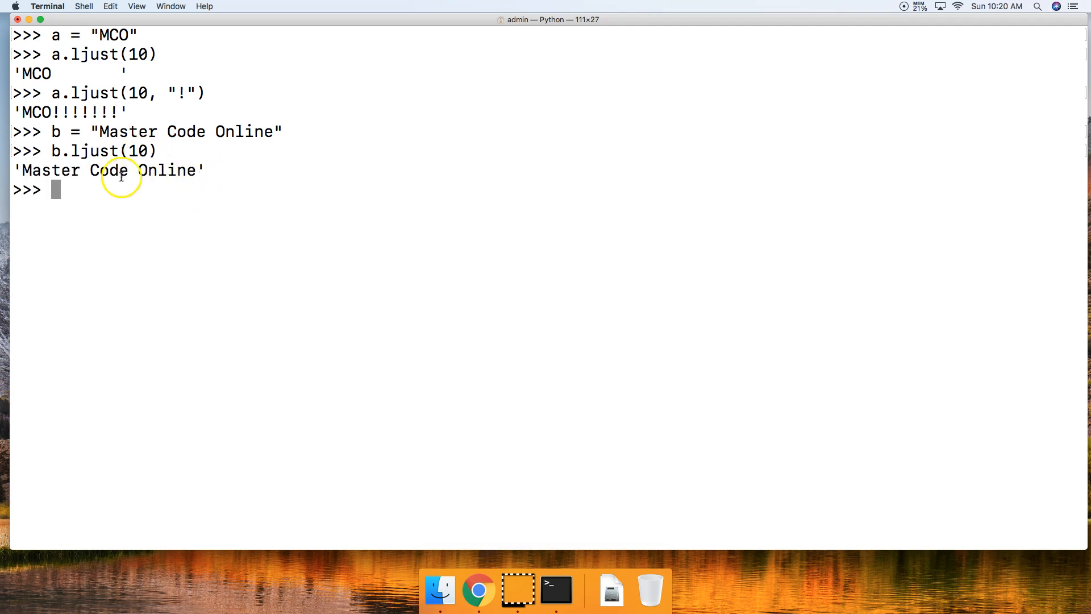
mouse_move(125, 175)
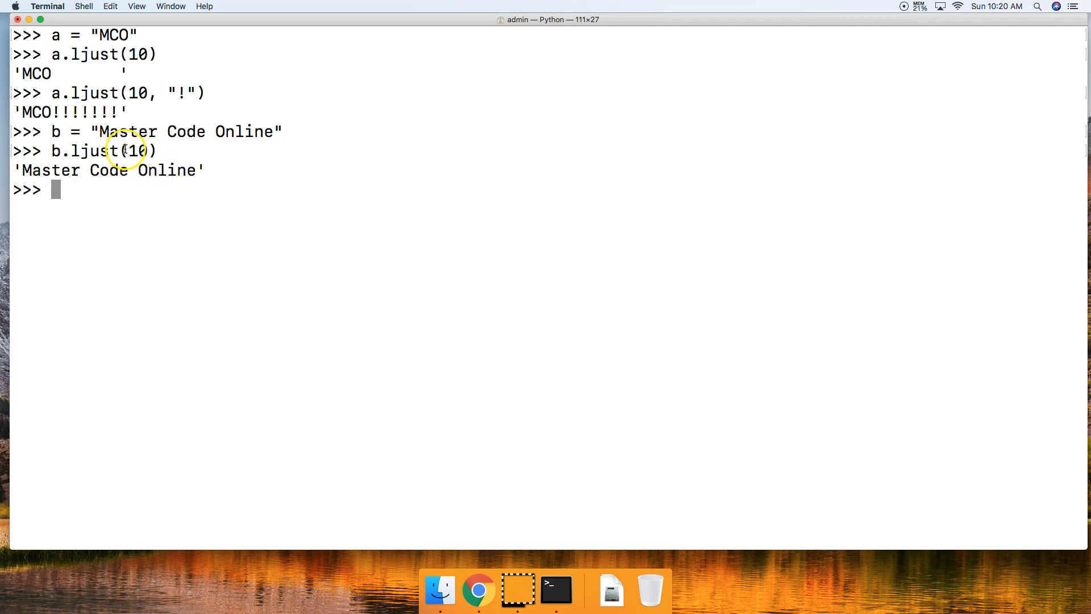
Highlight the width 10 in the last call and begin typing len(b
double_click(137, 151)
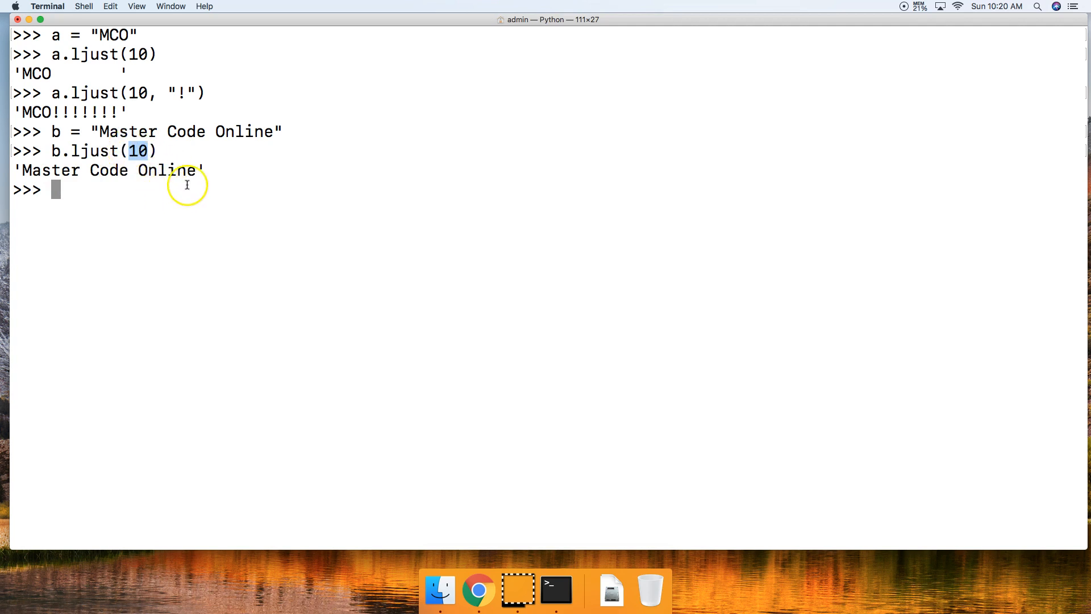
mouse_move(180, 171)
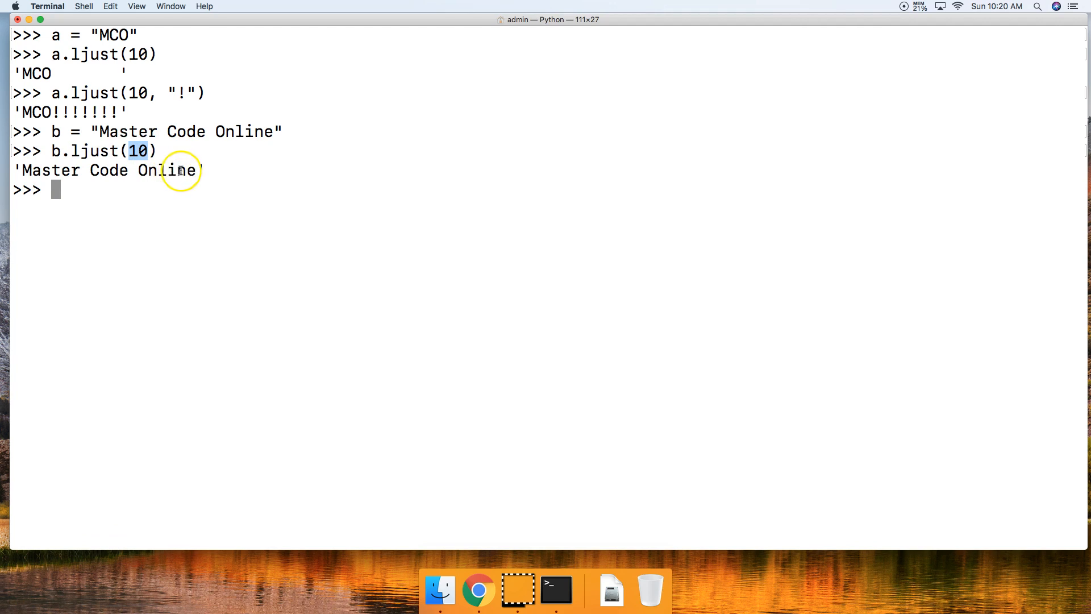
mouse_move(129, 171)
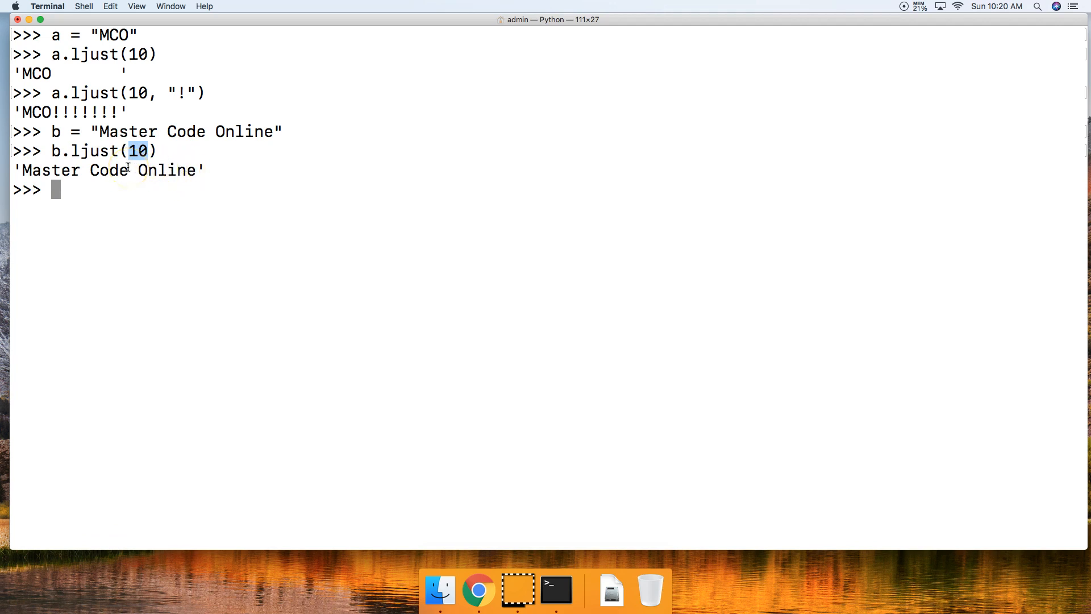
type("len(b")
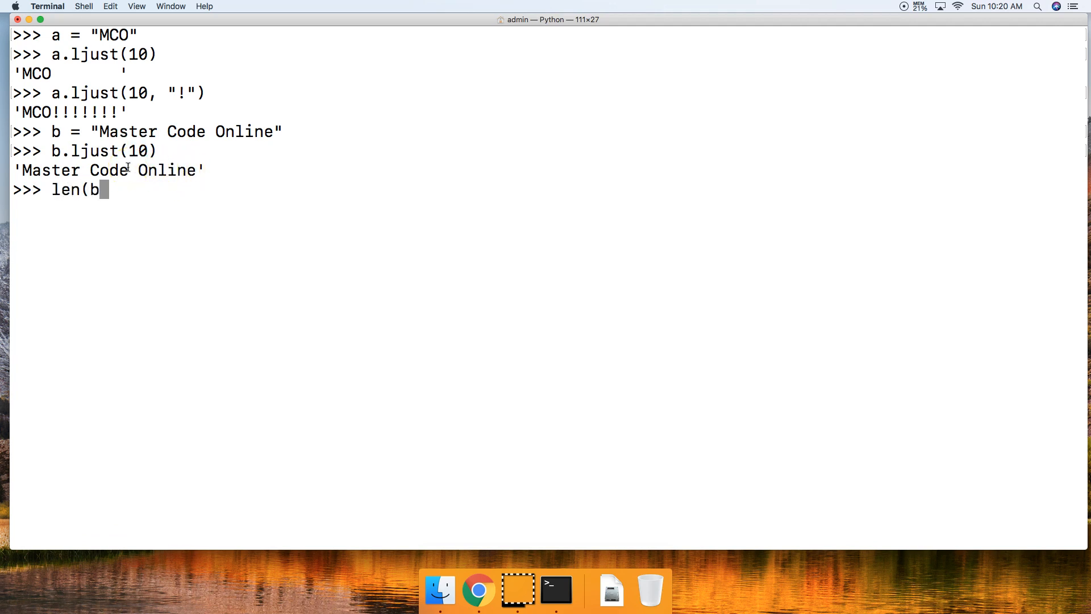